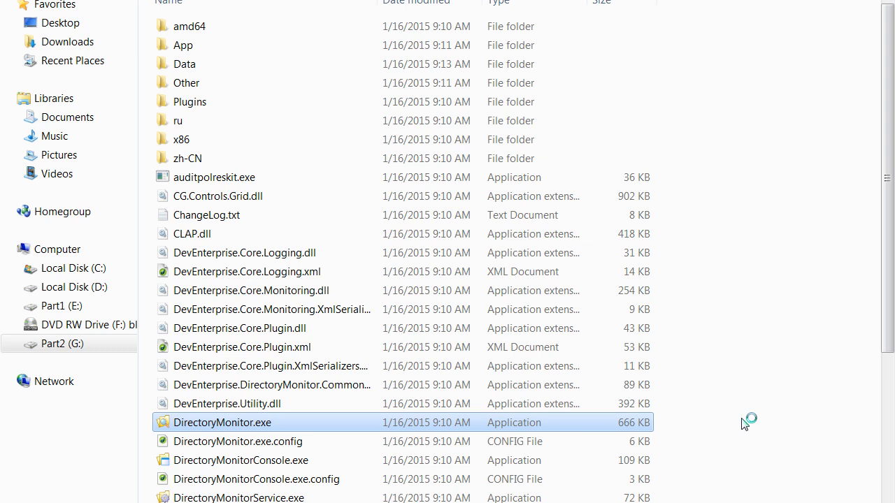
mouse_move(257, 390)
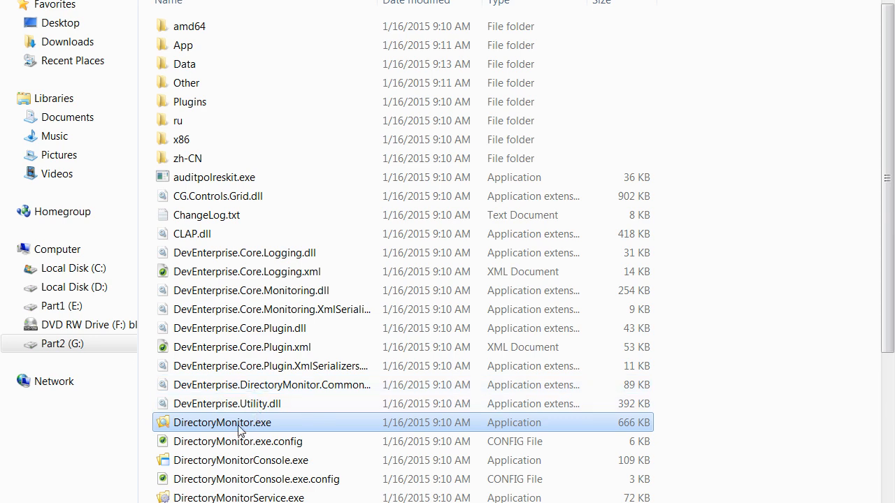
- Launch Directory Monitor and add c:\ via Quick Add to watch it for new files
double_click(222, 422)
text(c:\)
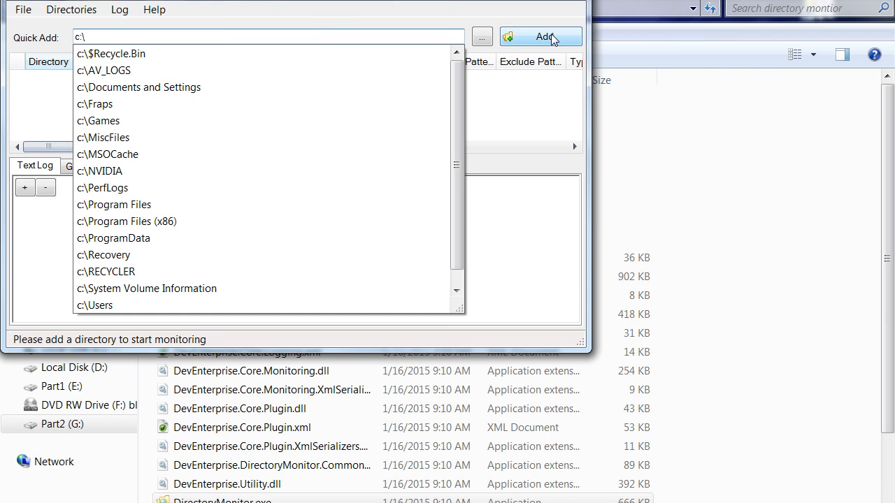
click(547, 36)
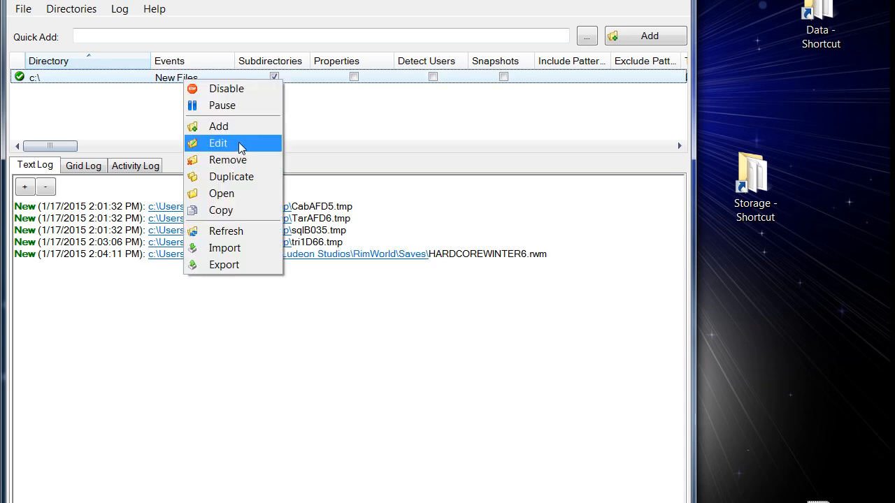
- Edit the c:\ watch to also track Deletions, Renames and File Access, and confirm with OK
click(218, 143)
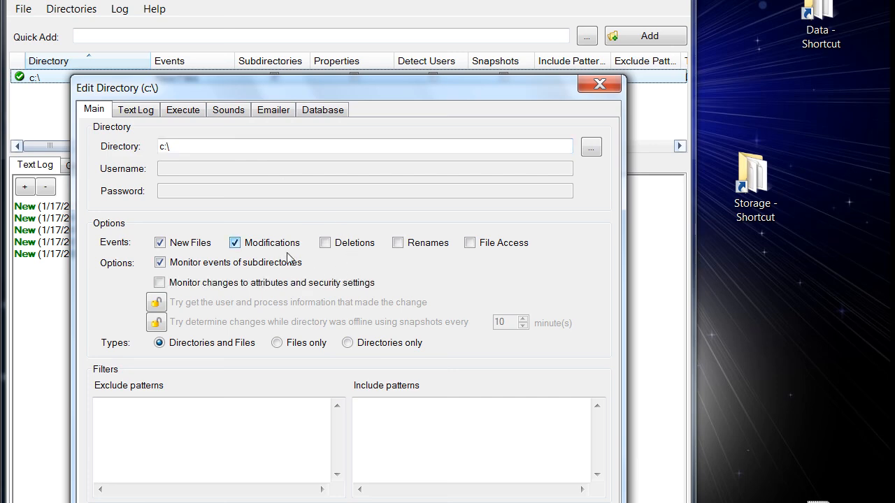
click(470, 243)
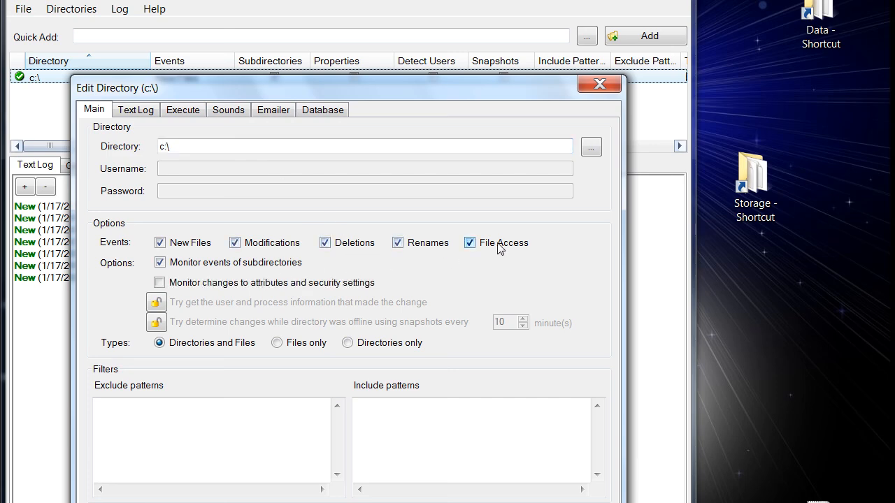
click(598, 84)
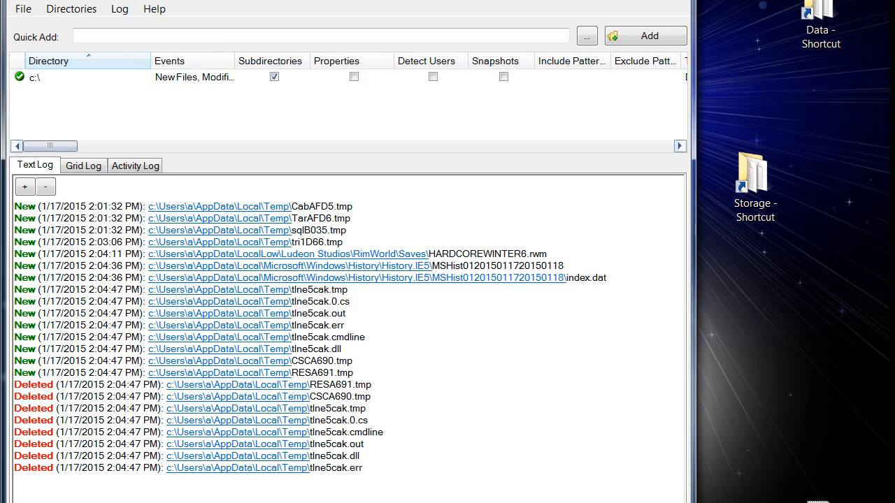